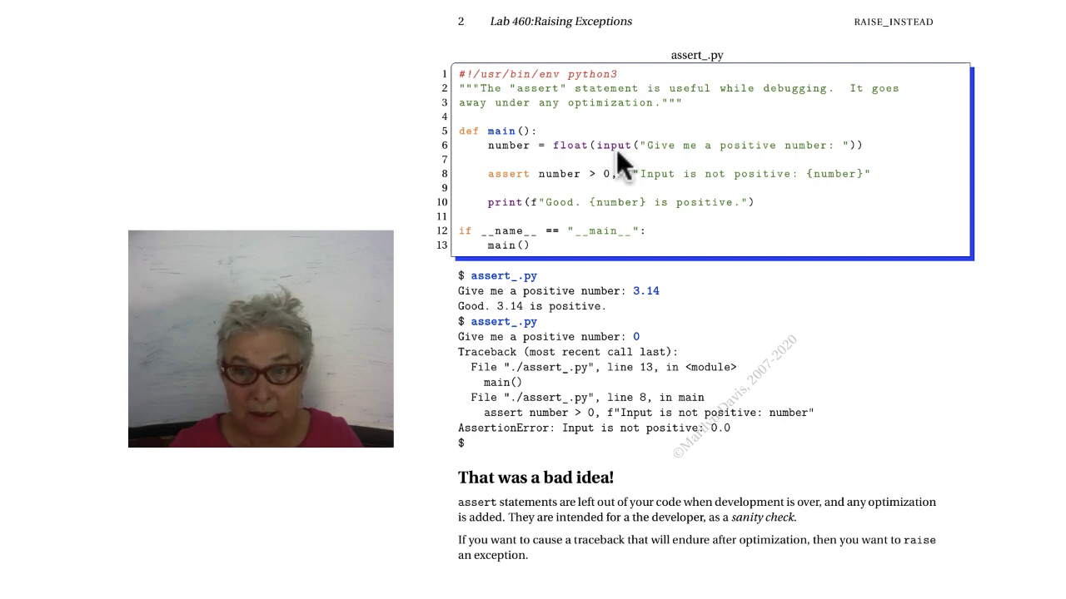
mouse_move(566, 180)
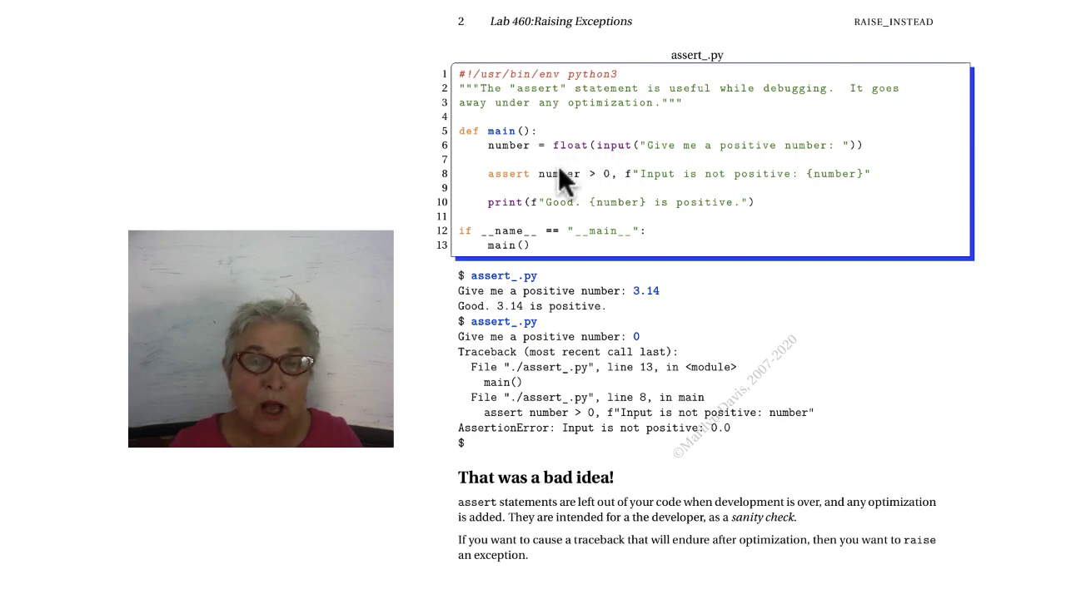
mouse_move(563, 198)
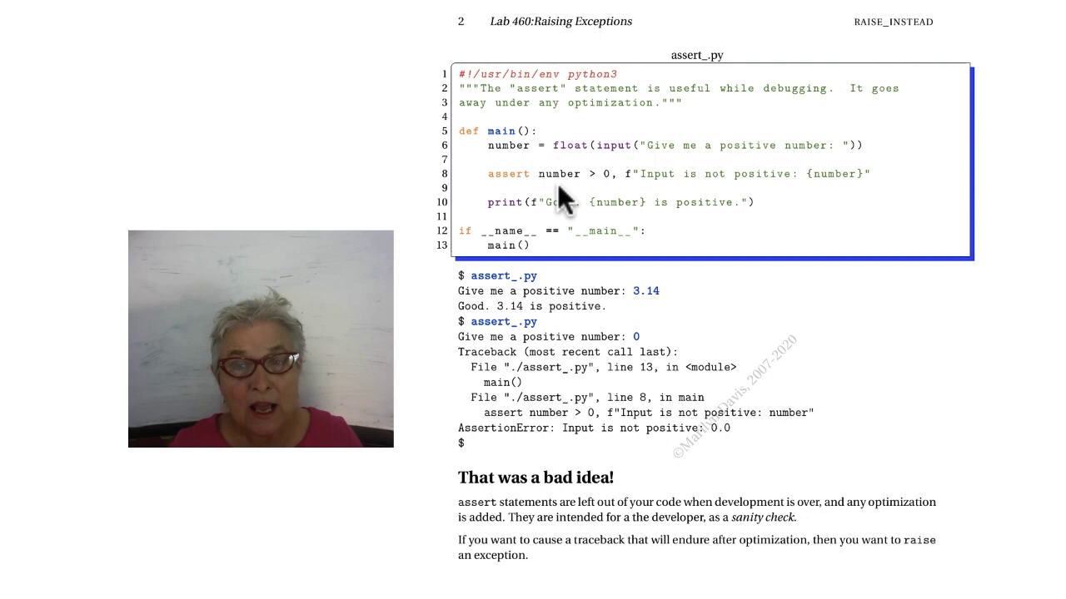
mouse_move(658, 190)
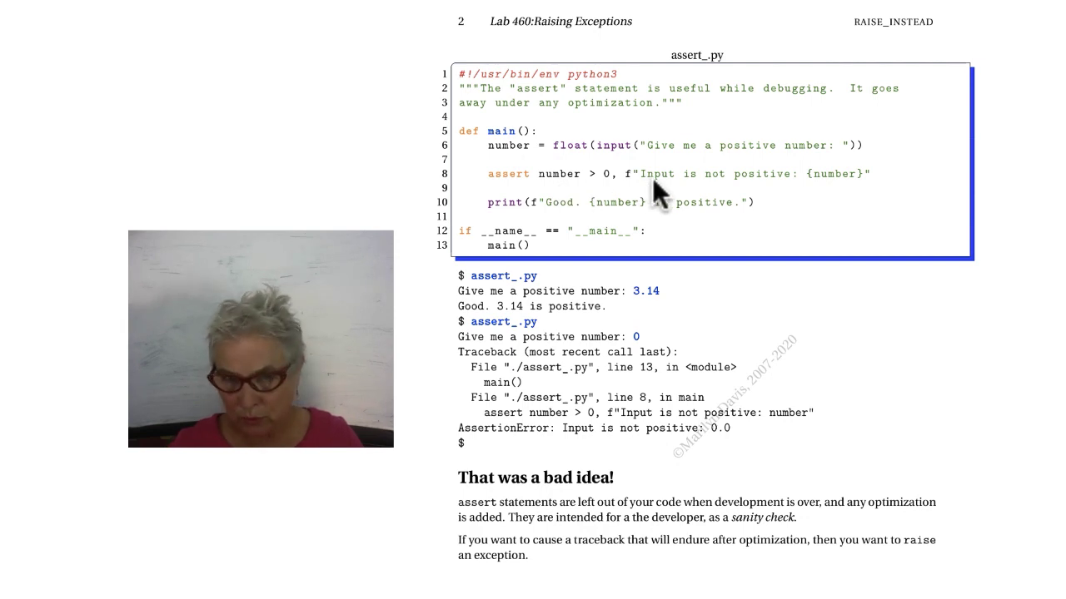
Advance the lab PDF to page 4 showing raise2.py and its traceback
drag(606, 175, 872, 174)
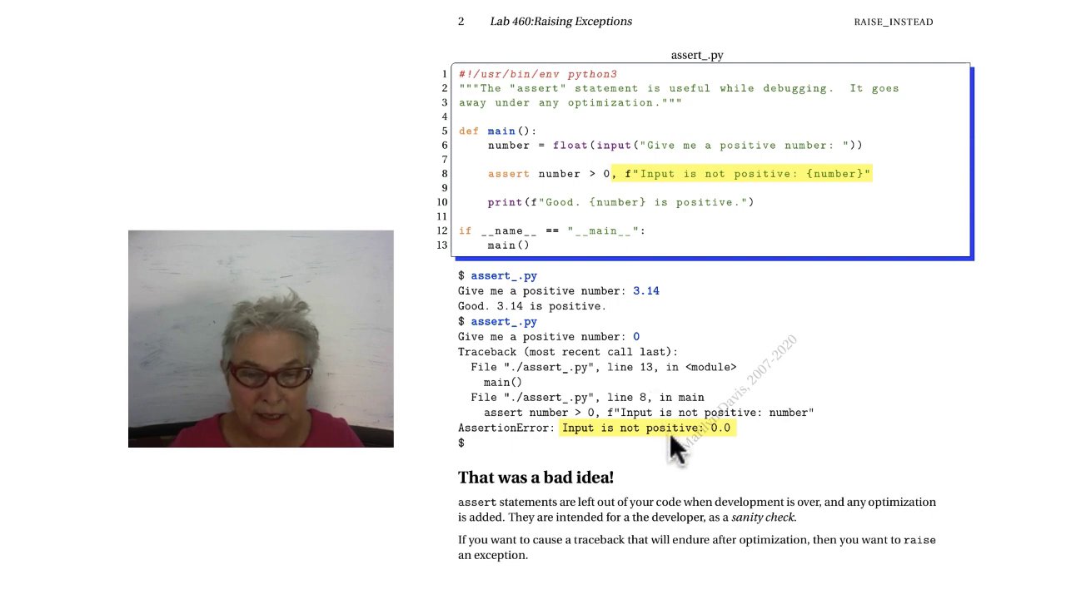
mouse_move(599, 225)
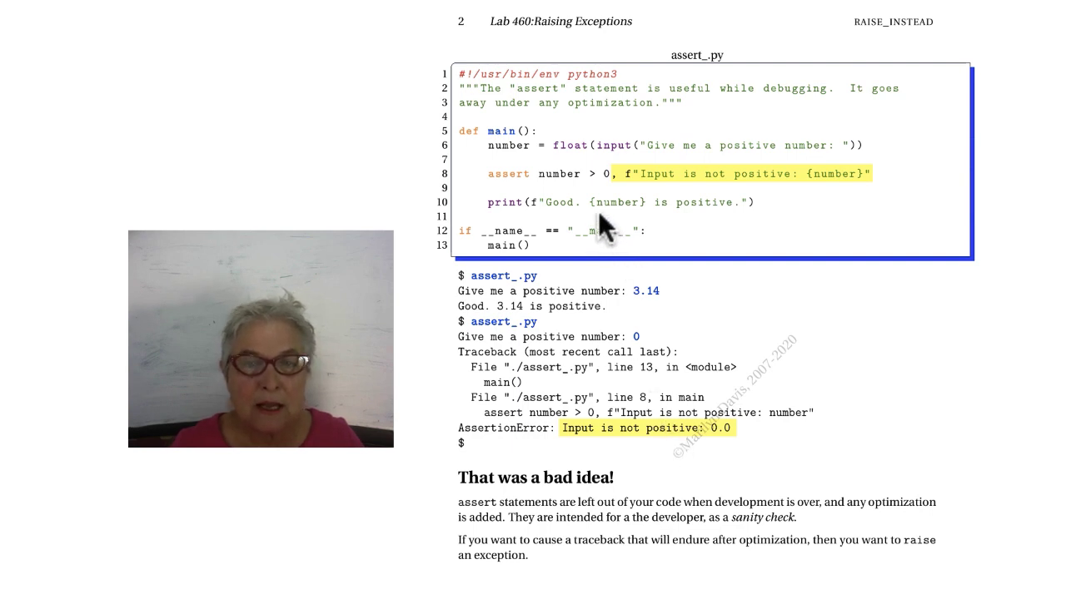
mouse_move(523, 190)
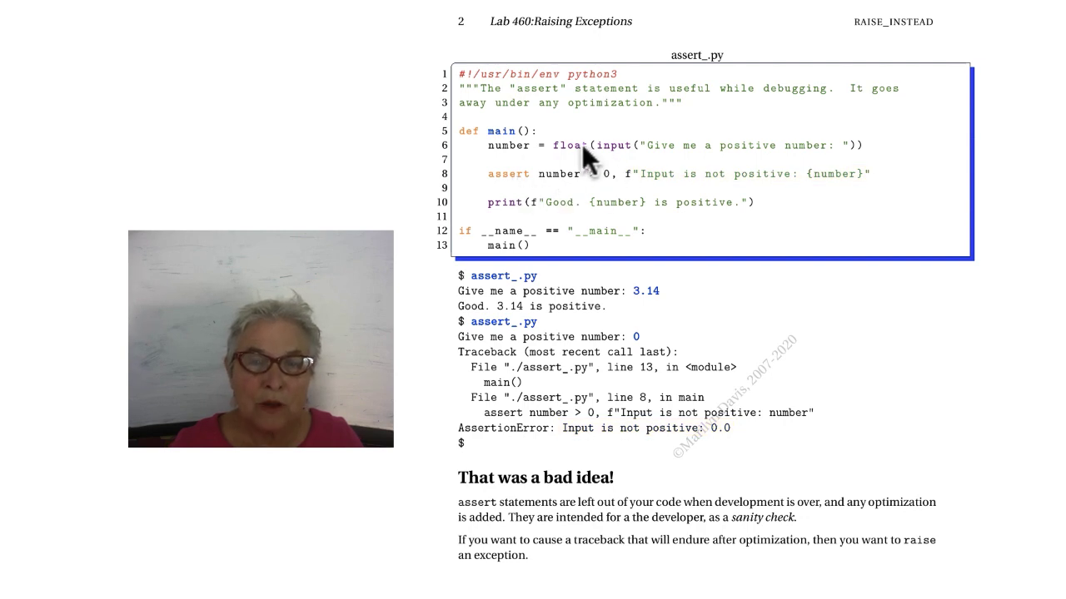
mouse_move(550, 197)
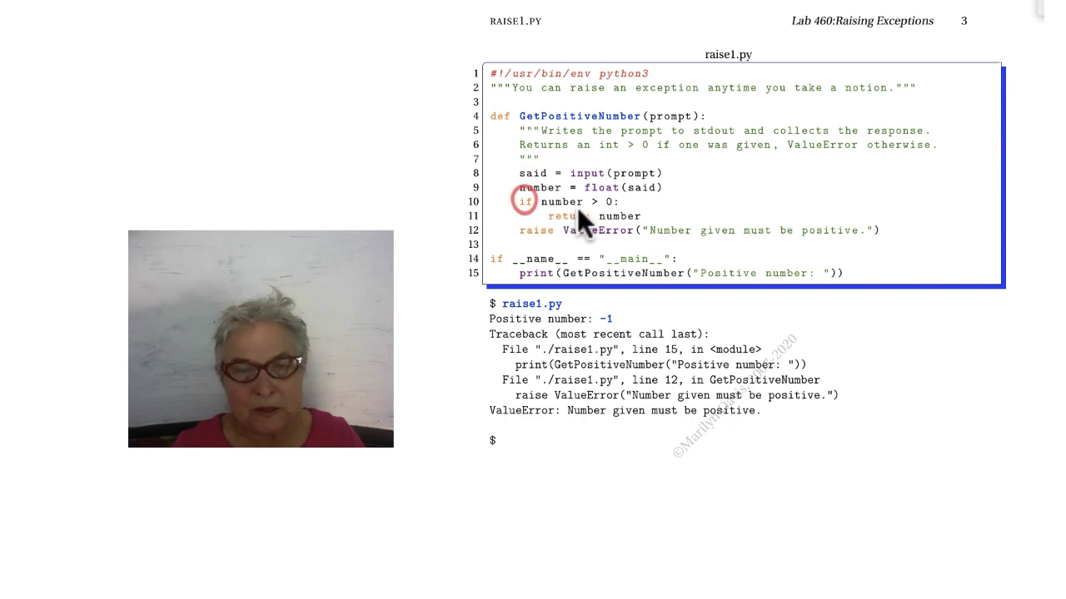
mouse_move(629, 236)
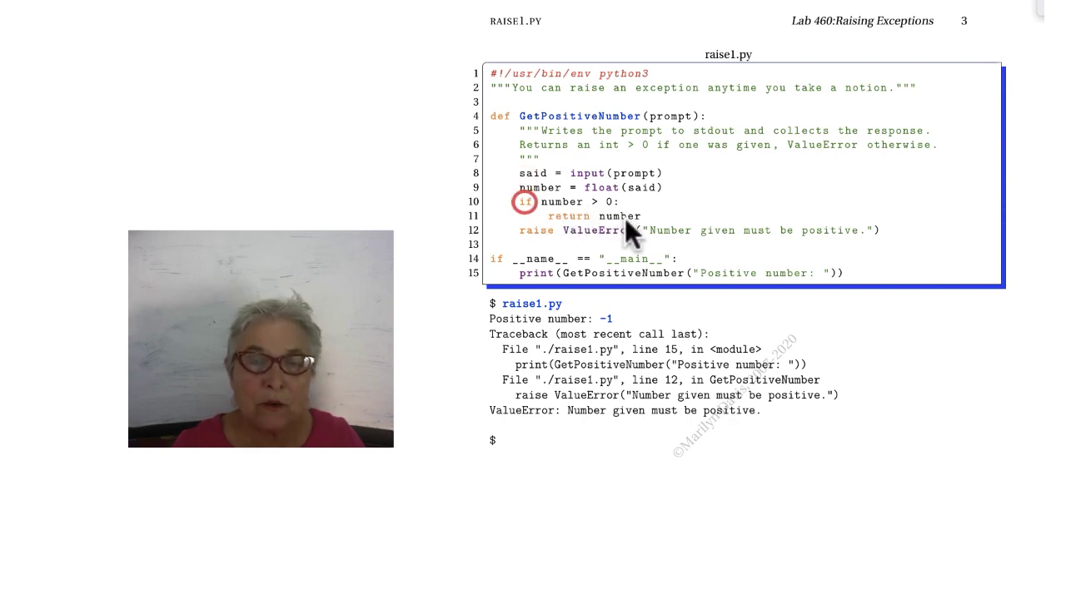
mouse_move(541, 253)
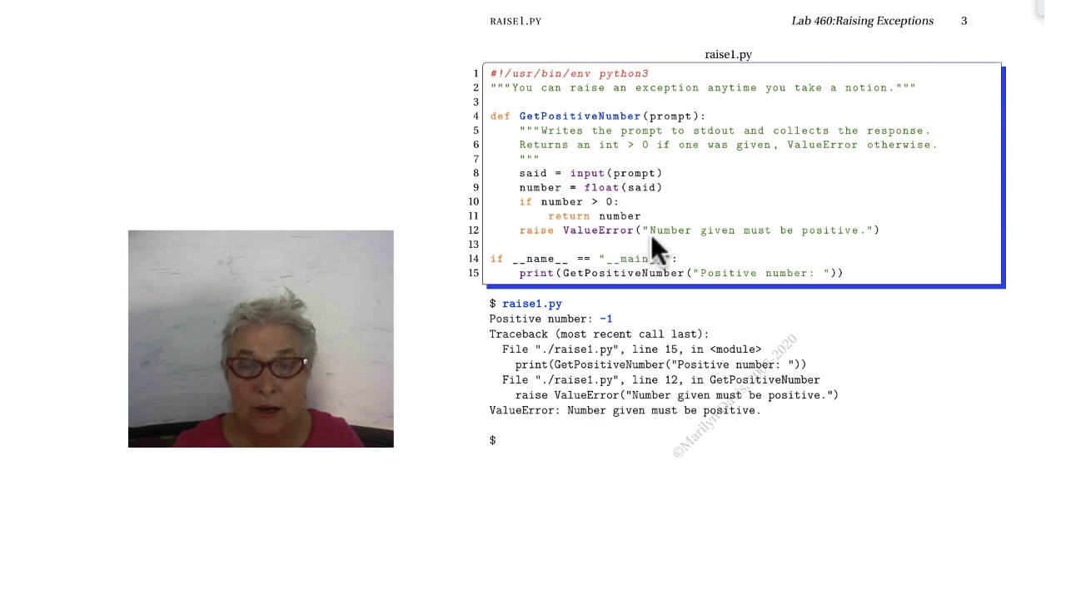
mouse_move(766, 250)
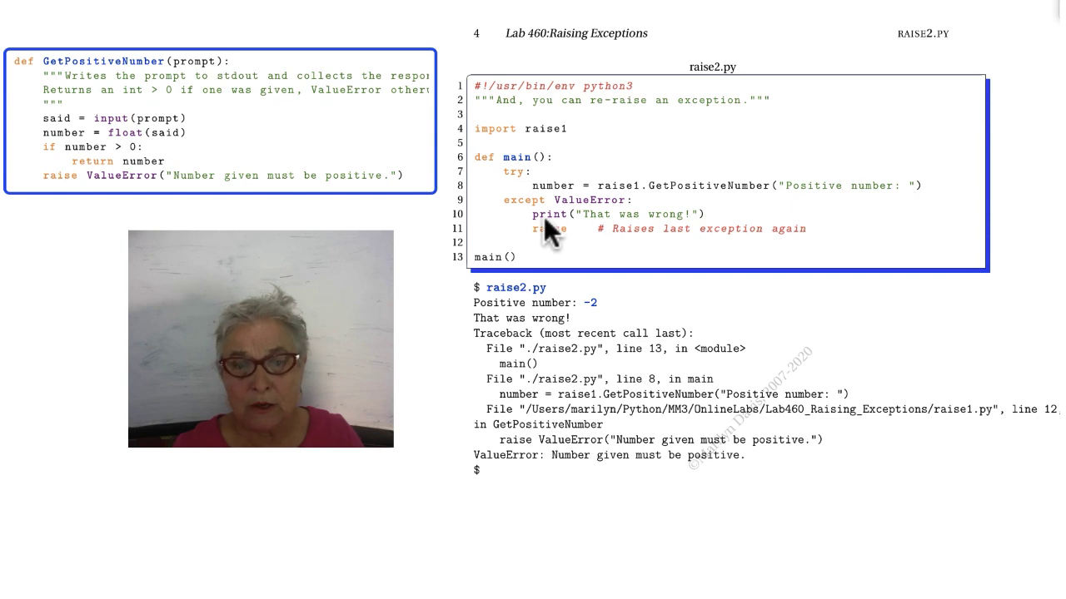
mouse_move(600, 234)
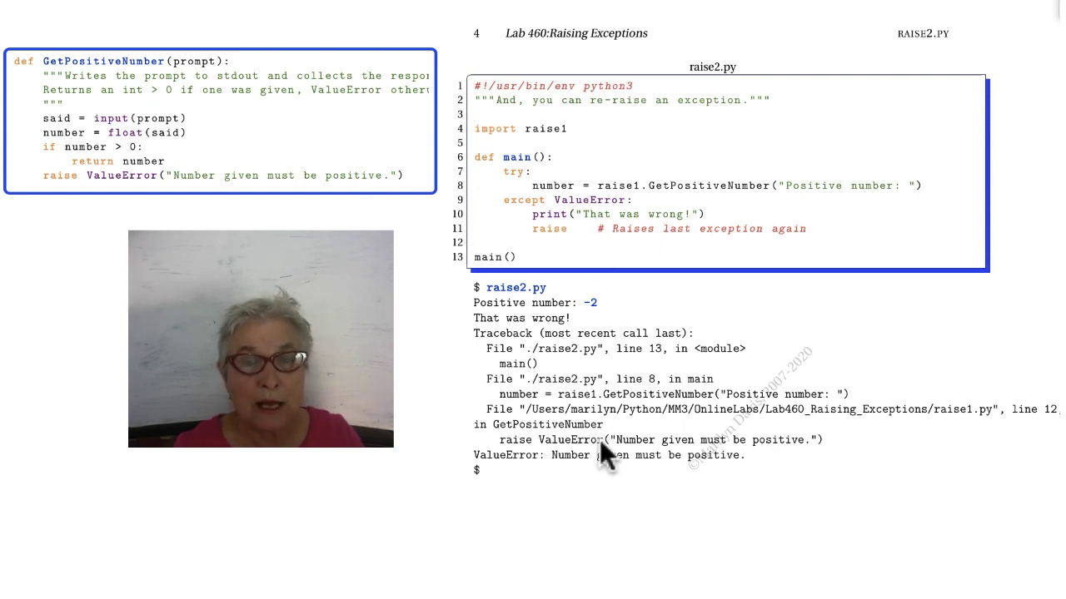
mouse_move(598, 486)
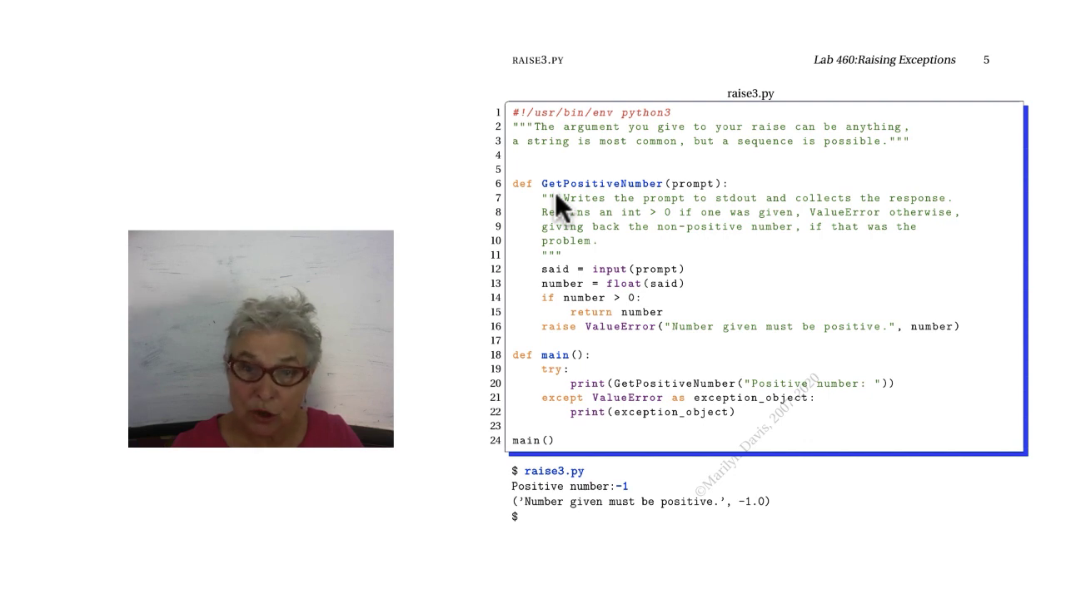
mouse_move(613, 353)
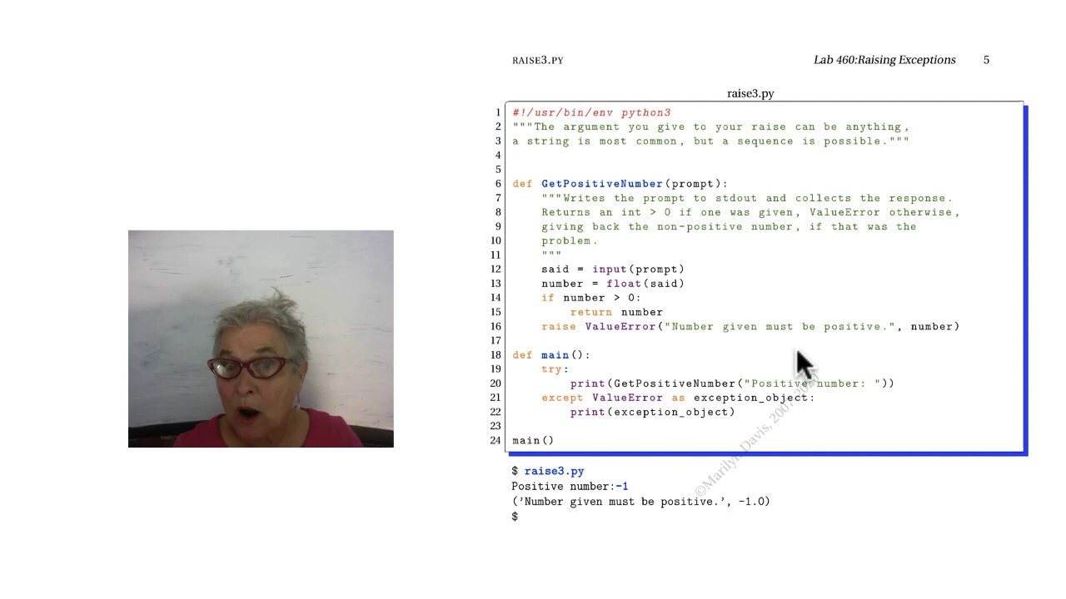
mouse_move(908, 350)
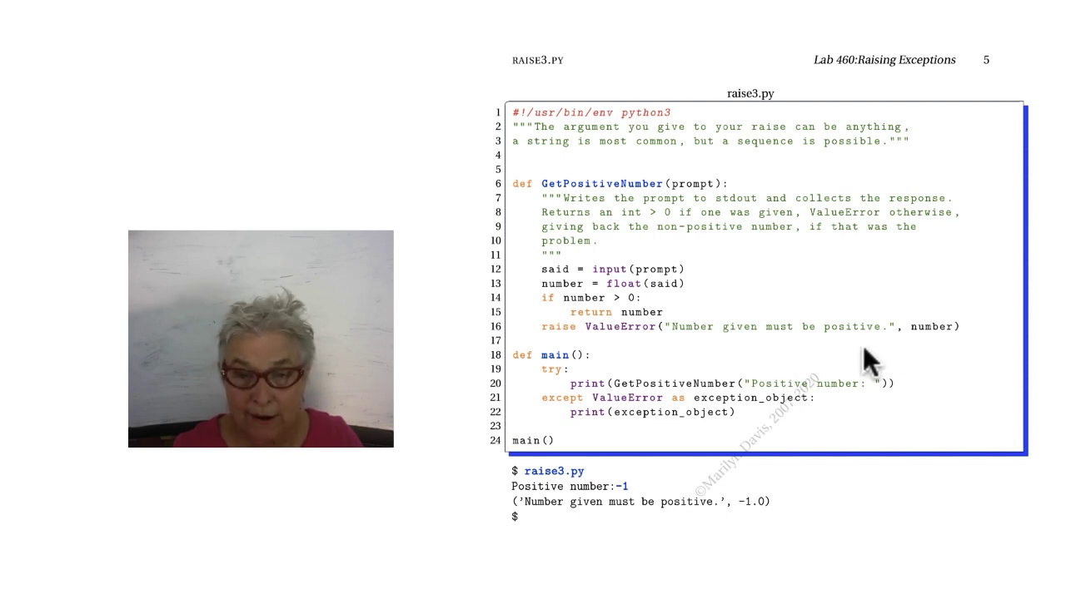
mouse_move(679, 420)
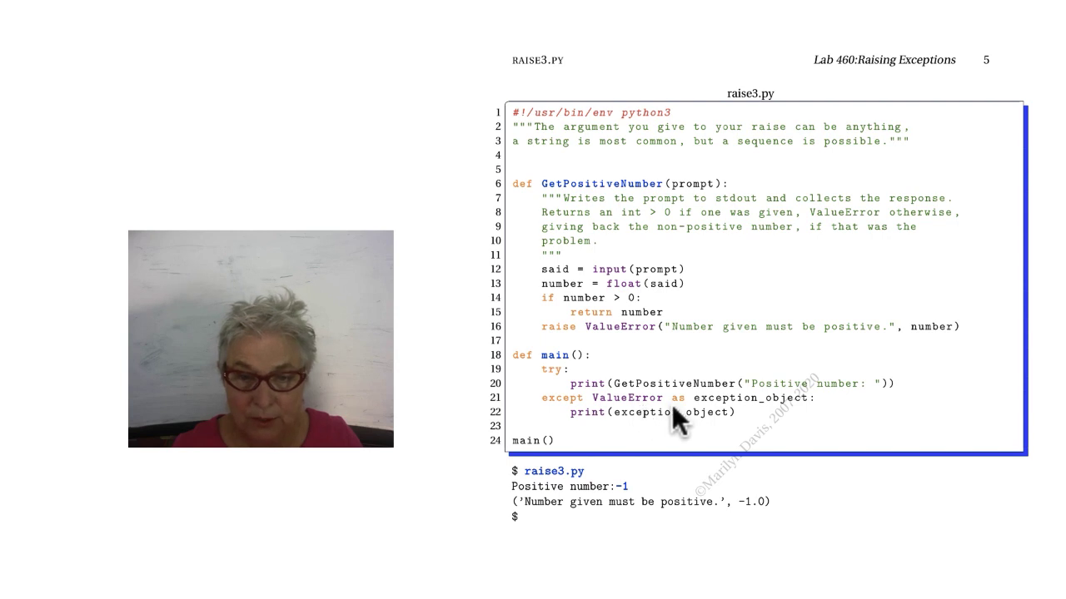
mouse_move(747, 416)
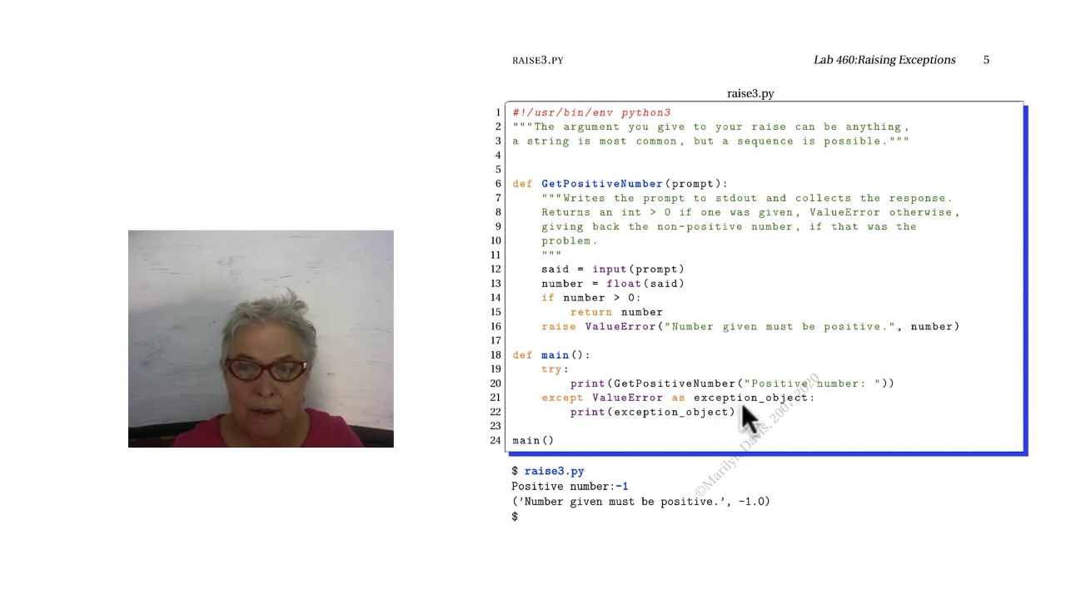
mouse_move(673, 529)
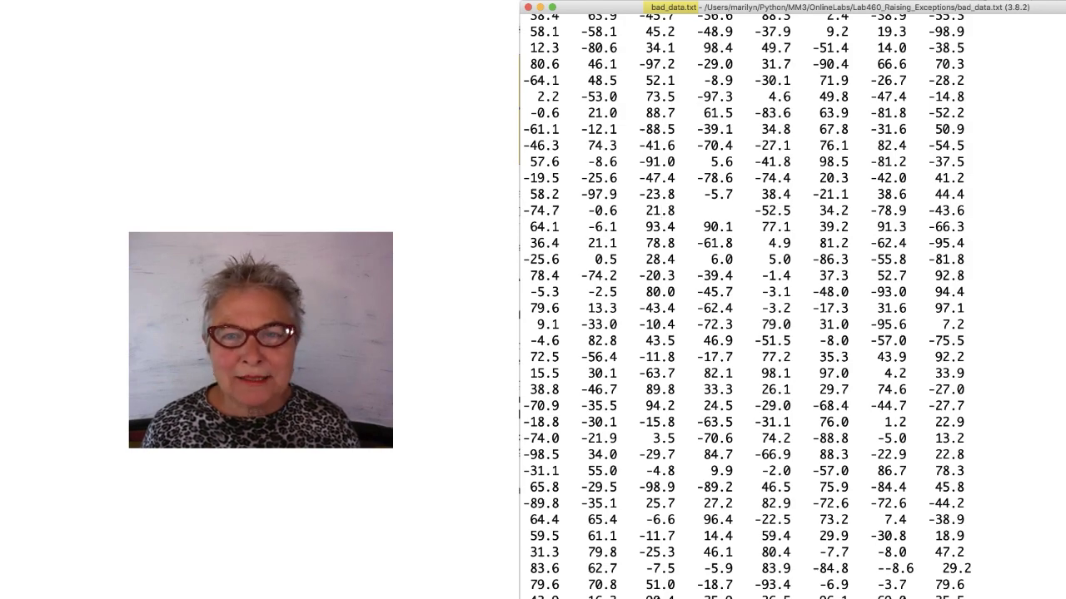
Scroll down through the rows of eight numbers in bad_data.txt
scroll(down, 3)
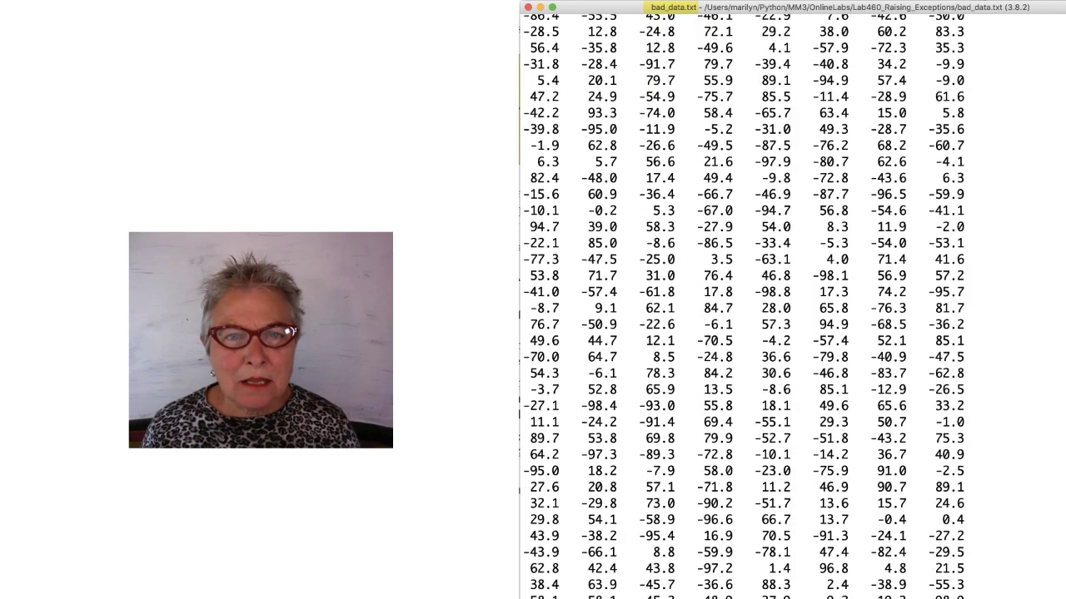
scroll(down, 3)
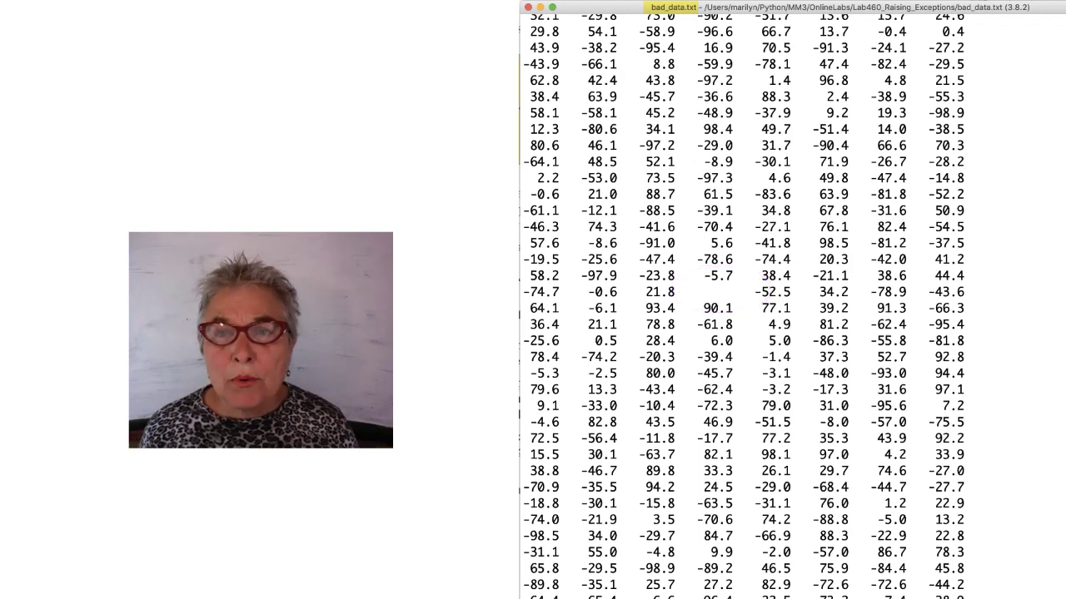
scroll(down, 3)
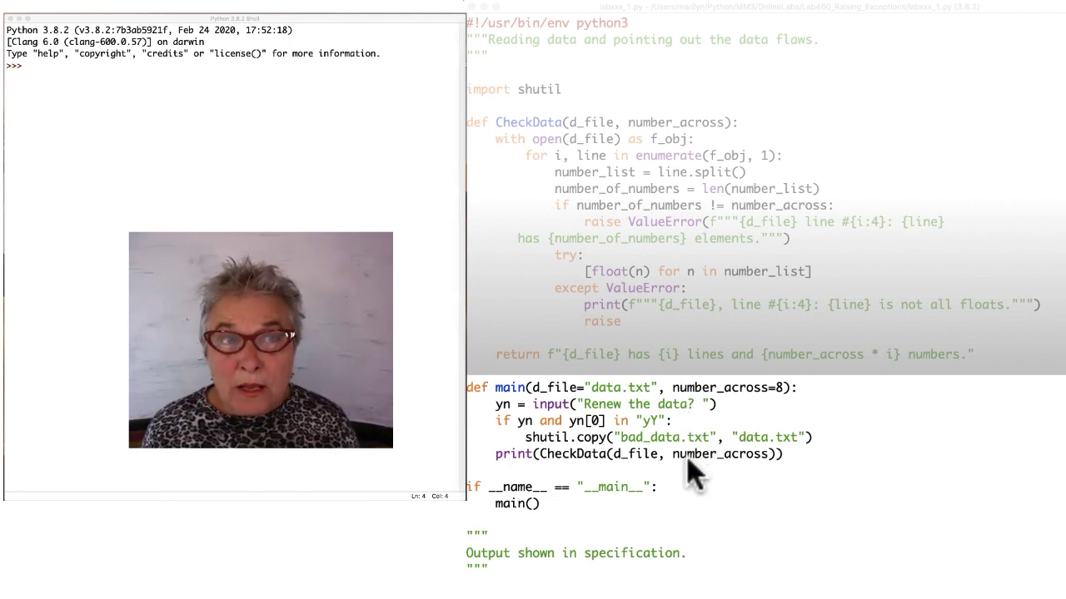
mouse_move(763, 353)
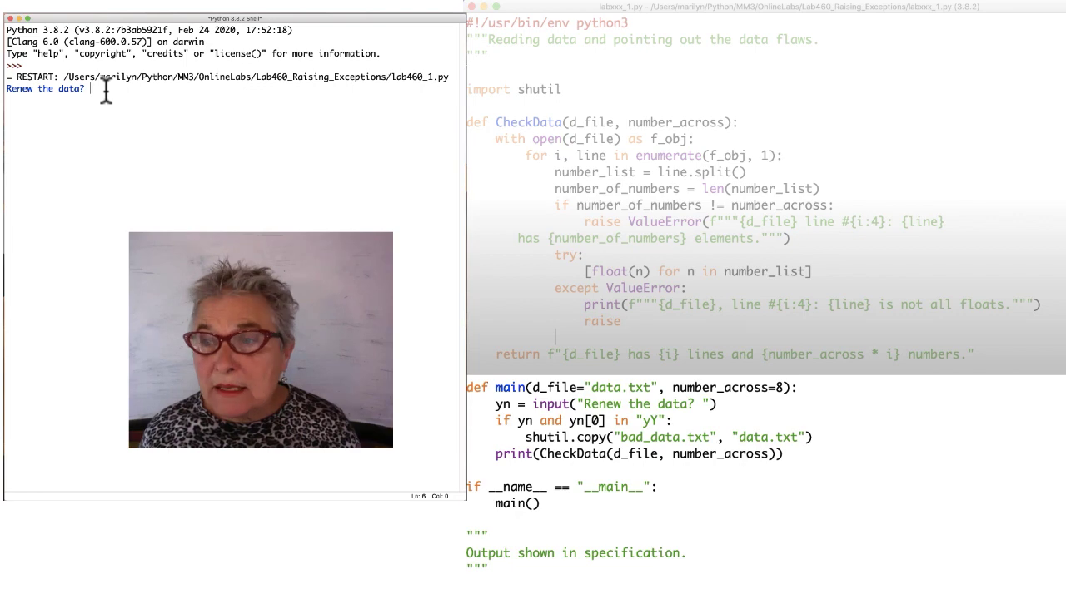
Answer y at the Renew the data? prompt so the checker reports line 957
text(y)
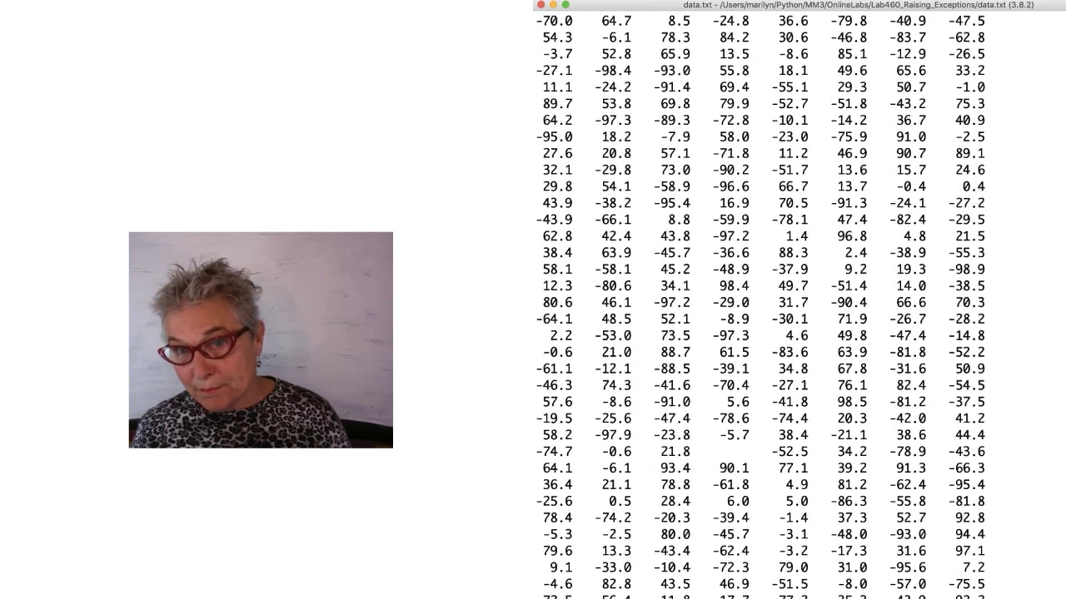
Remove the short line 957 from data.txt, save, and answer n at Renew the data?
scroll(down, 3)
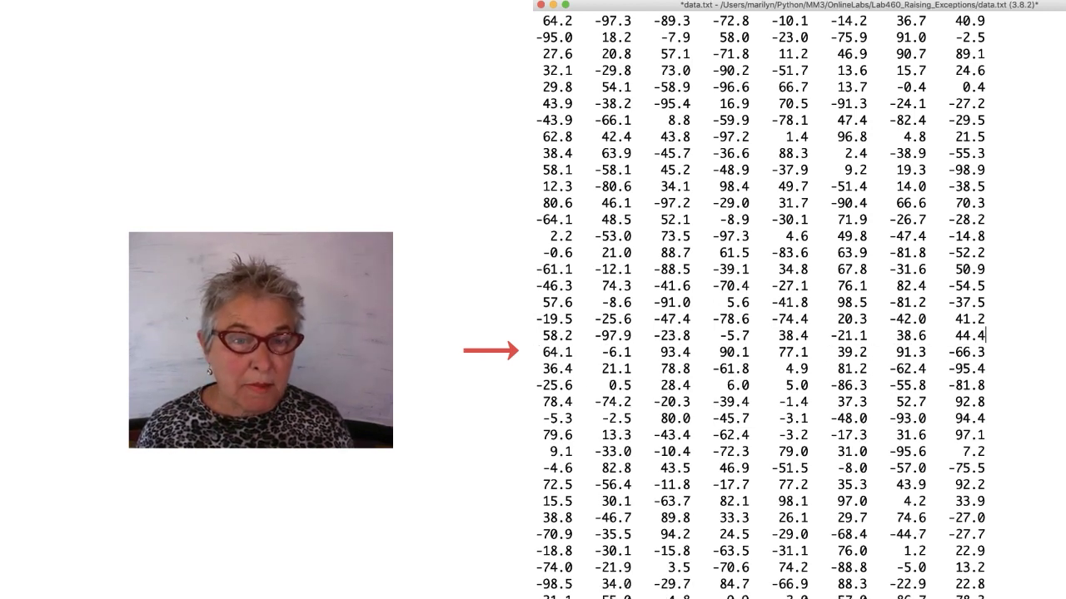
key(cmd+s)
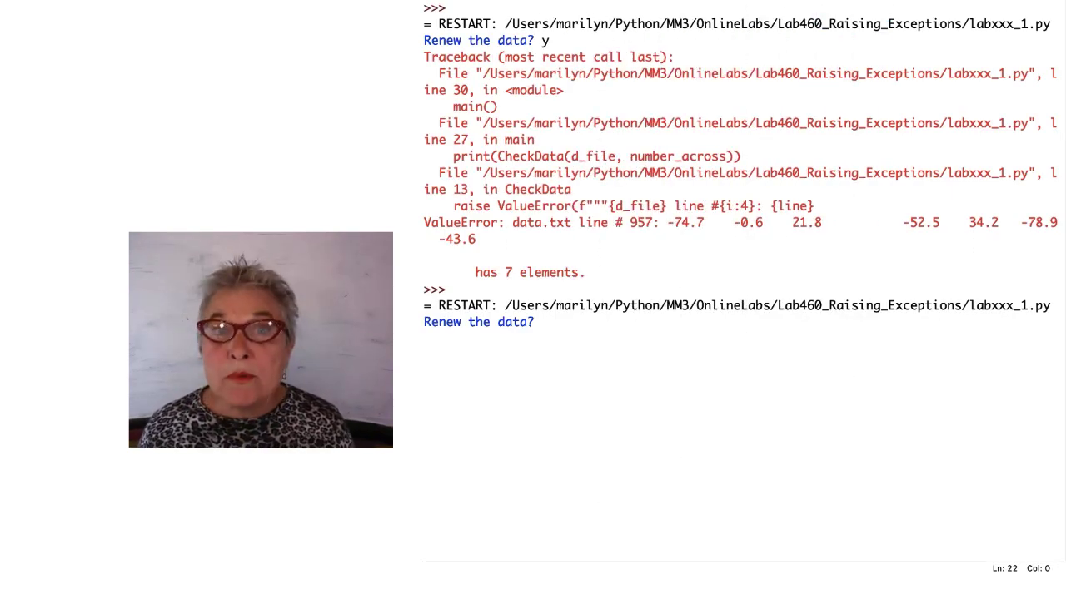
text(n)
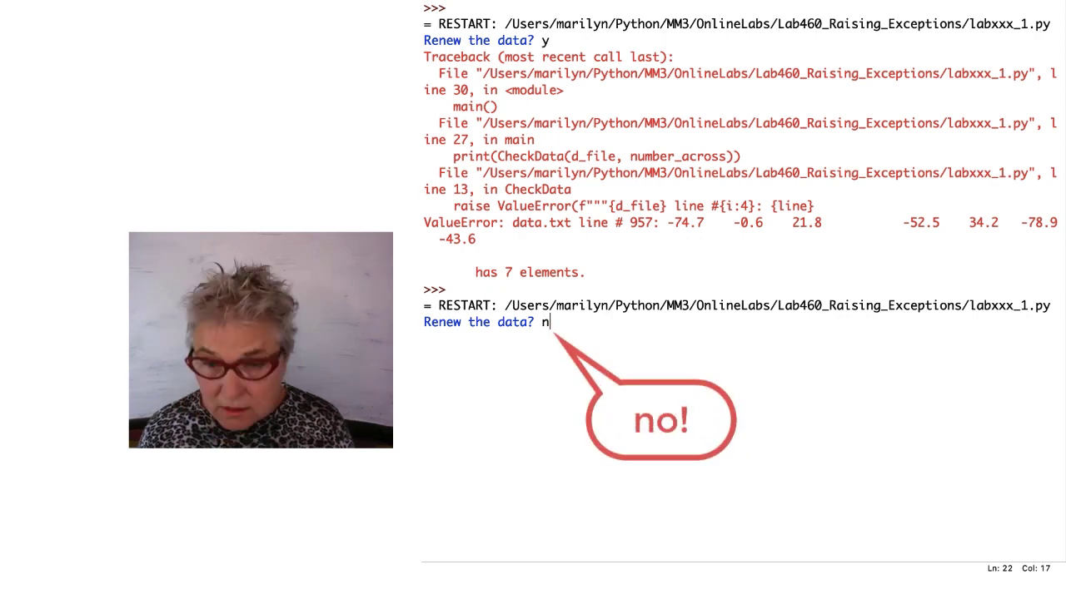